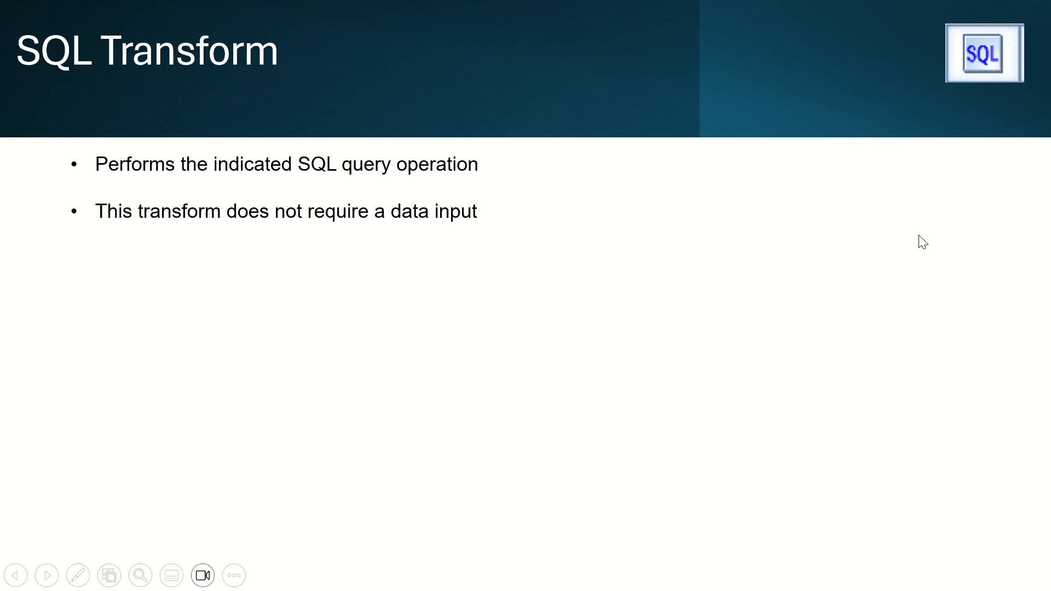
mouse_move(758, 235)
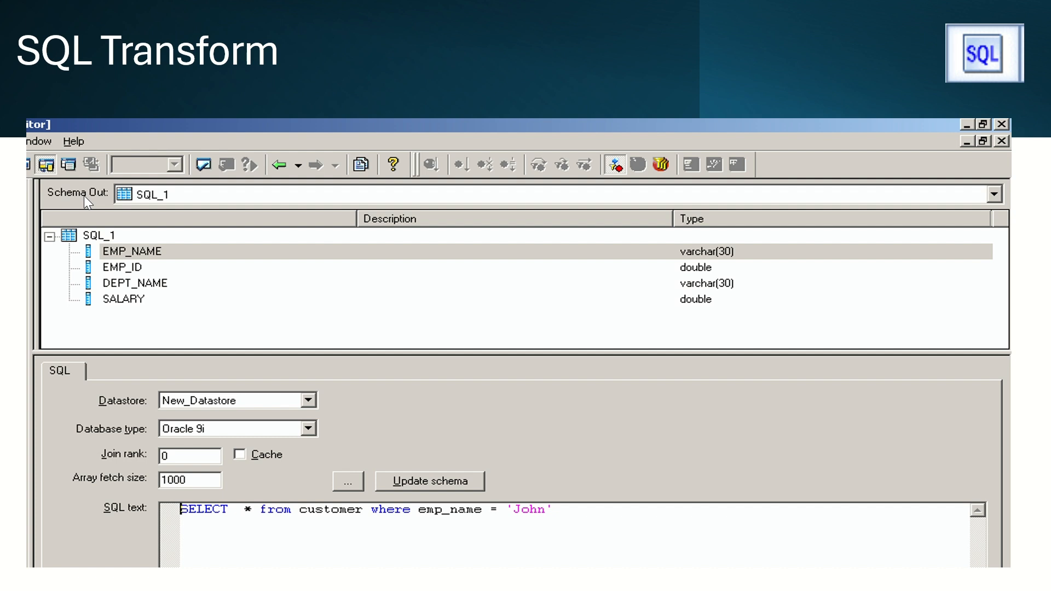
mouse_move(188, 302)
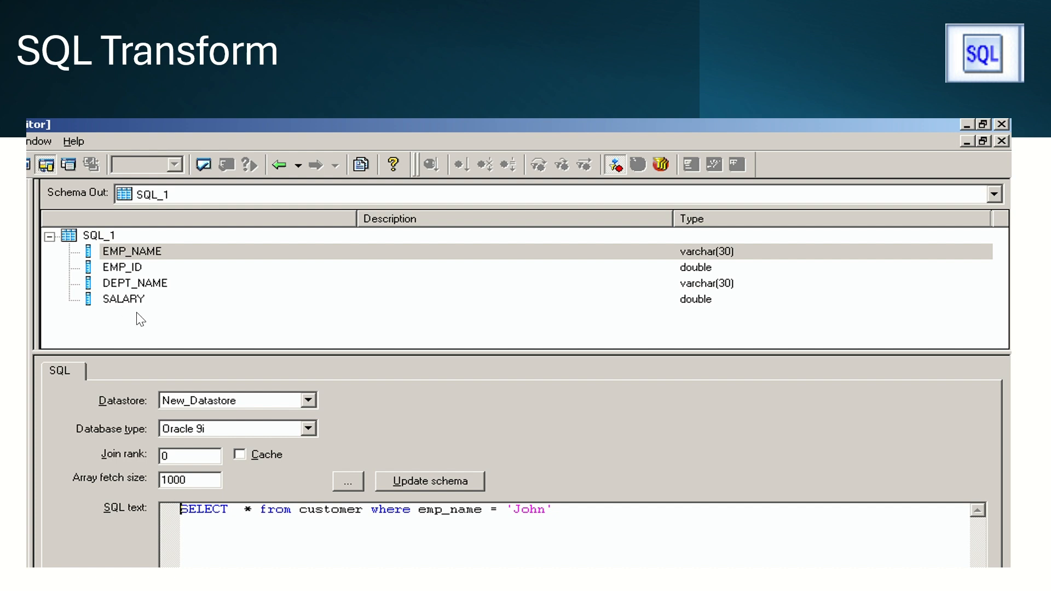
mouse_move(240, 321)
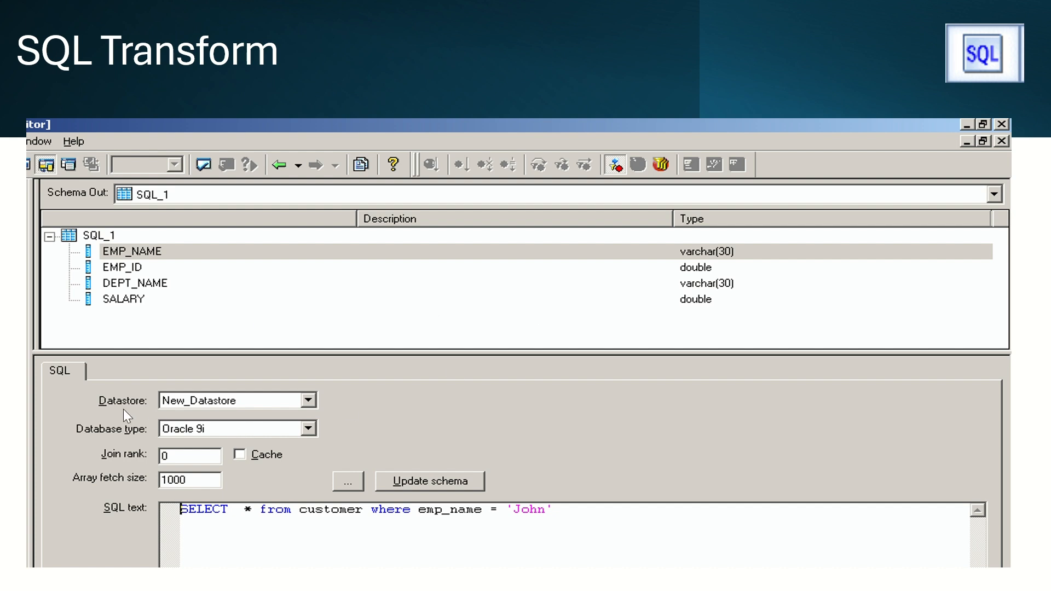
mouse_move(305, 409)
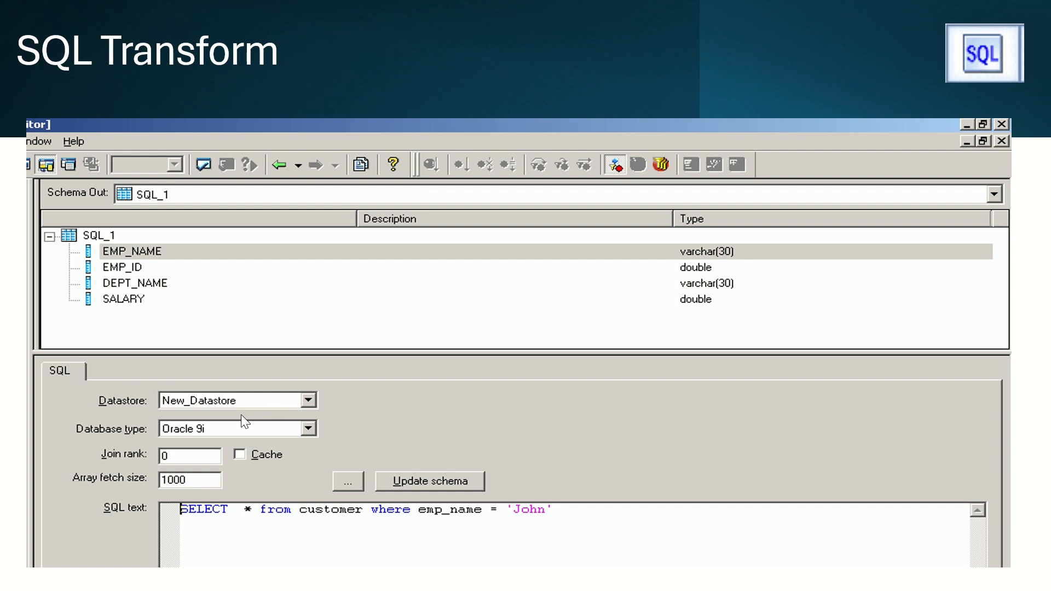
mouse_move(271, 441)
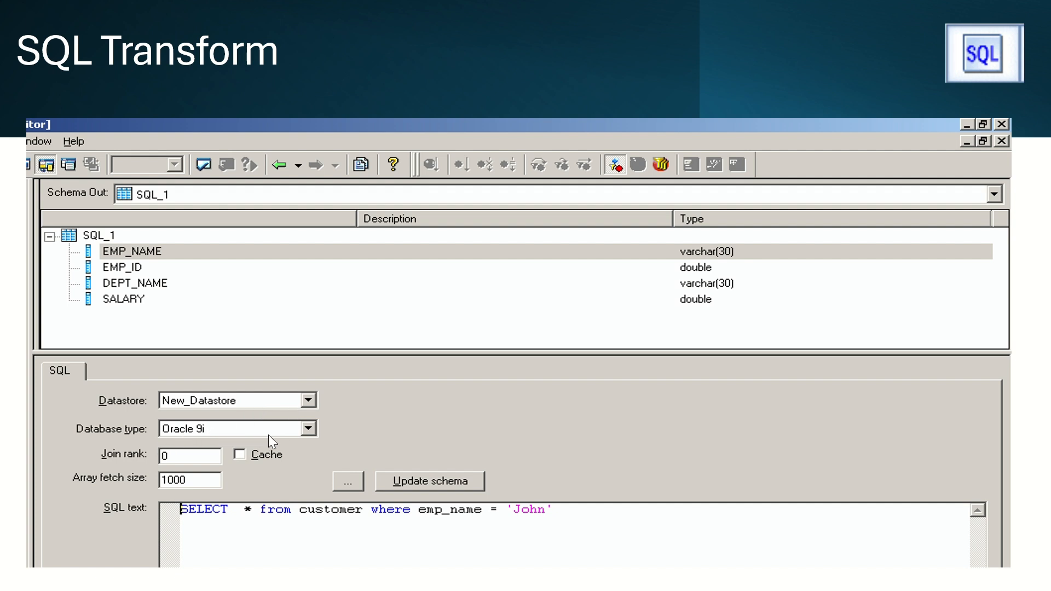
mouse_move(186, 468)
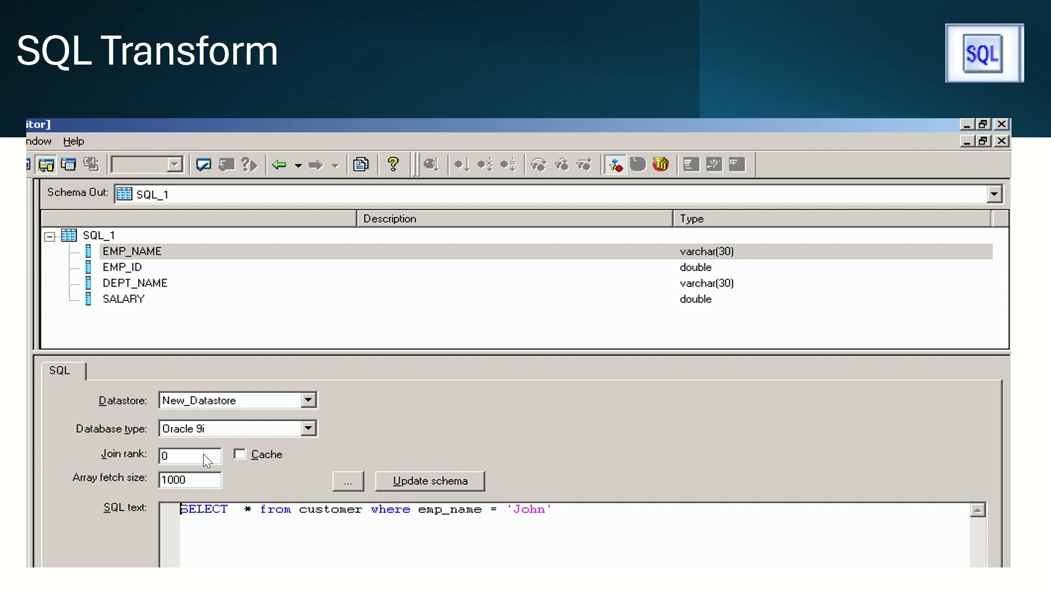
mouse_move(203, 500)
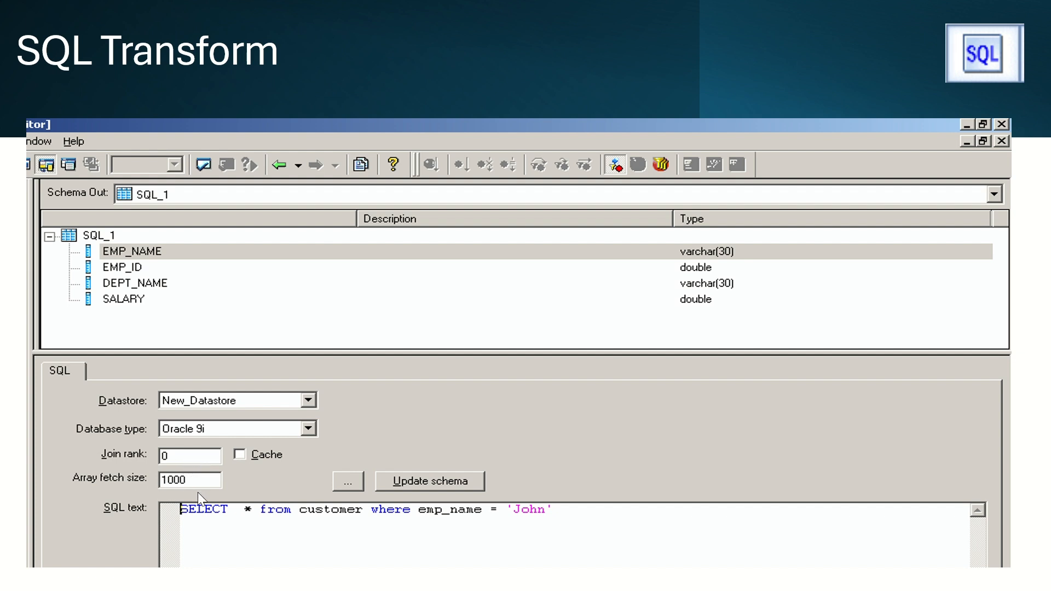
mouse_move(429, 106)
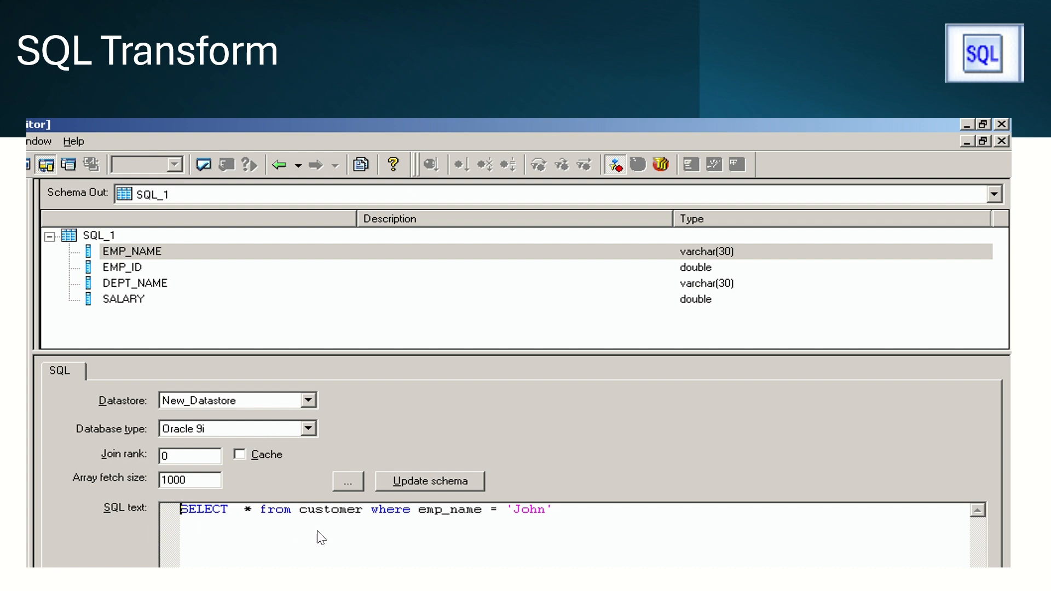
mouse_move(390, 549)
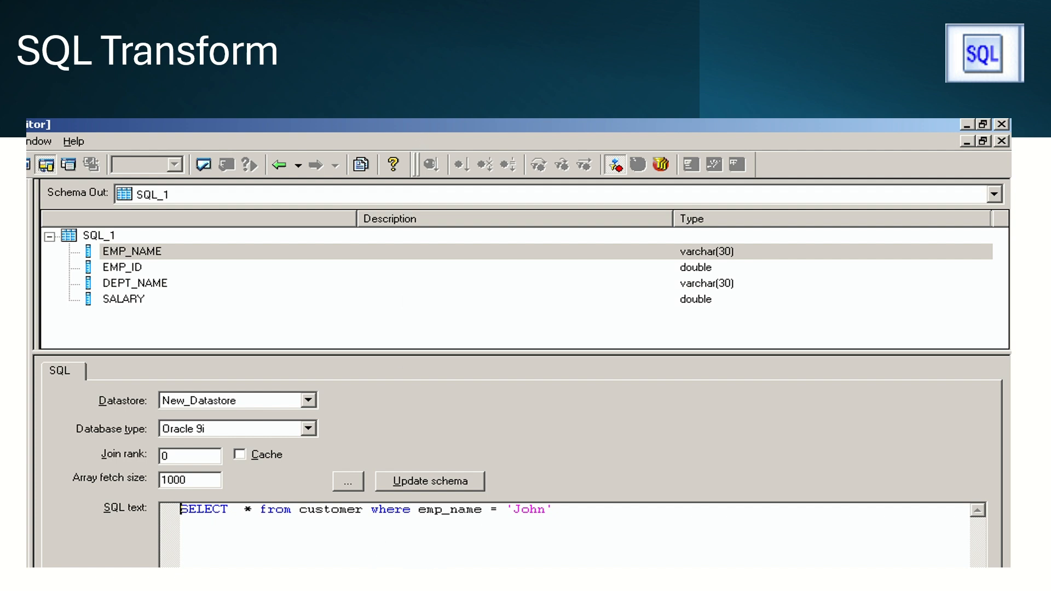
mouse_move(497, 261)
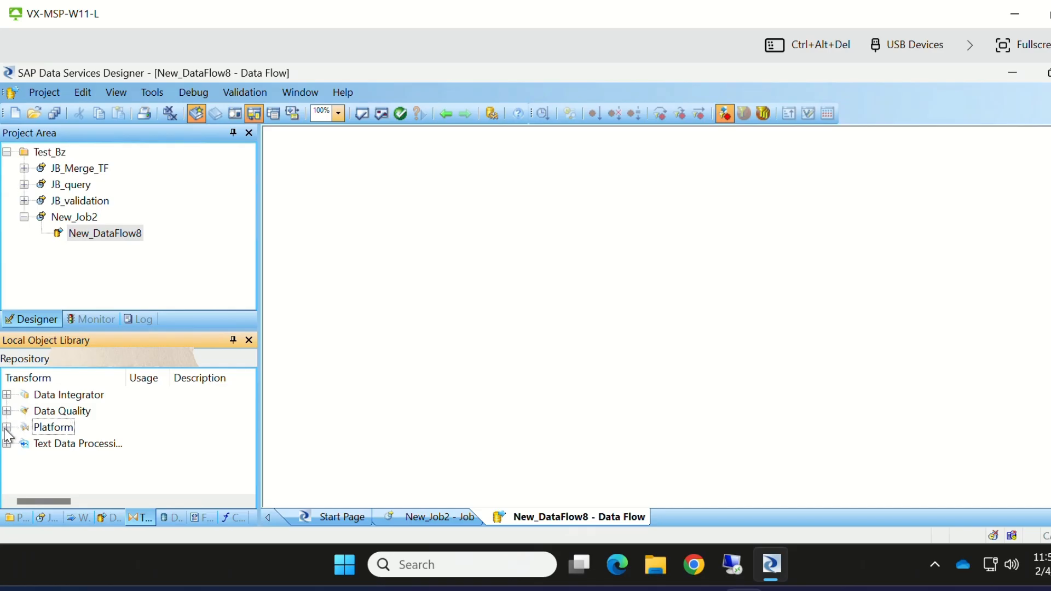
Drag an SQL transform from the Platform group onto the New_DataFlow8 canvas and bring up its editor
left_click(8, 428)
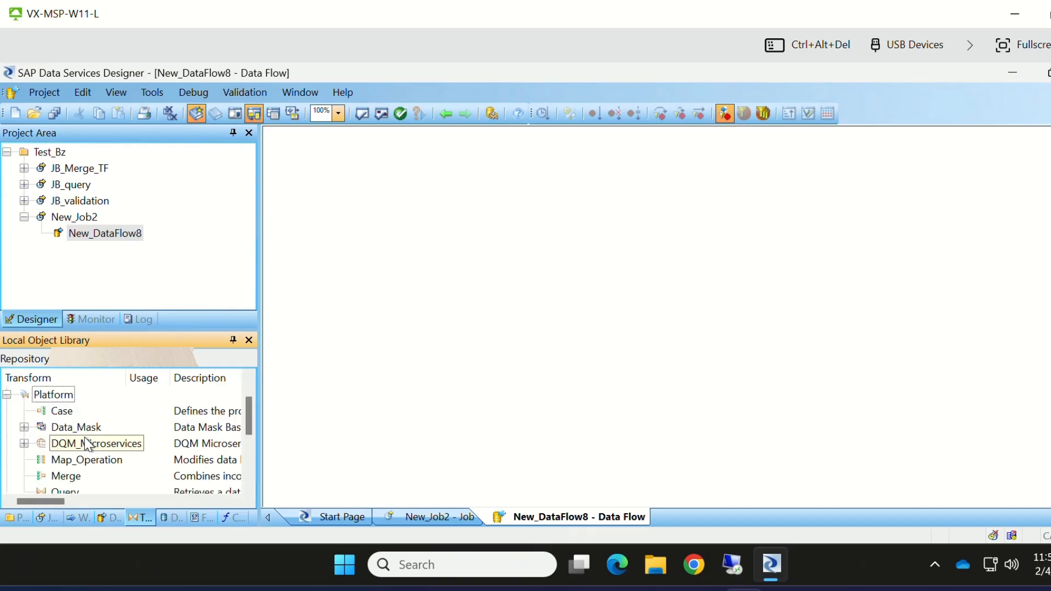
scroll("down", 3)
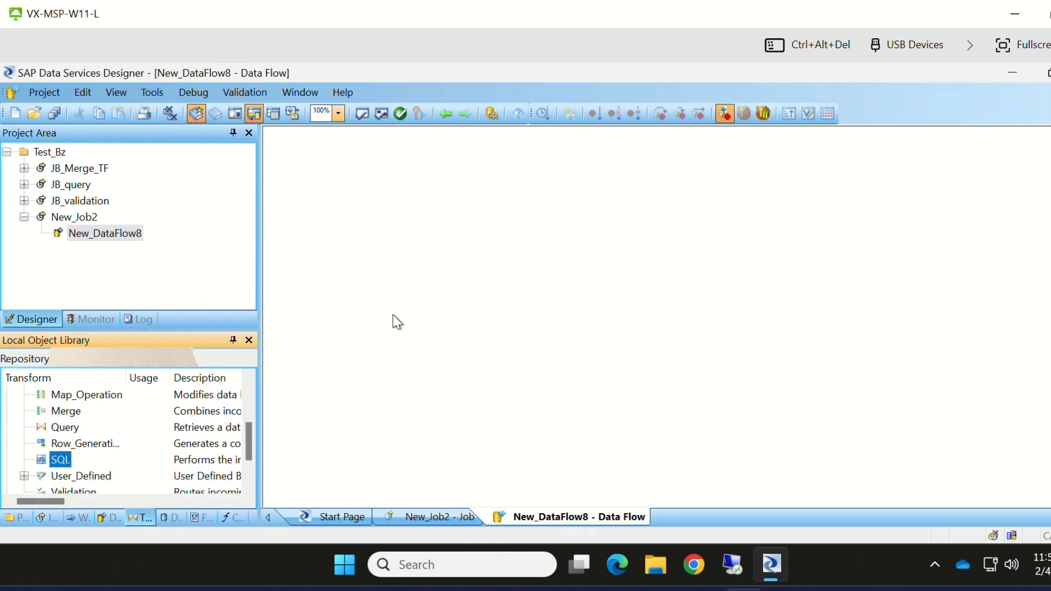
left_click_drag(60, 458, 405, 333)
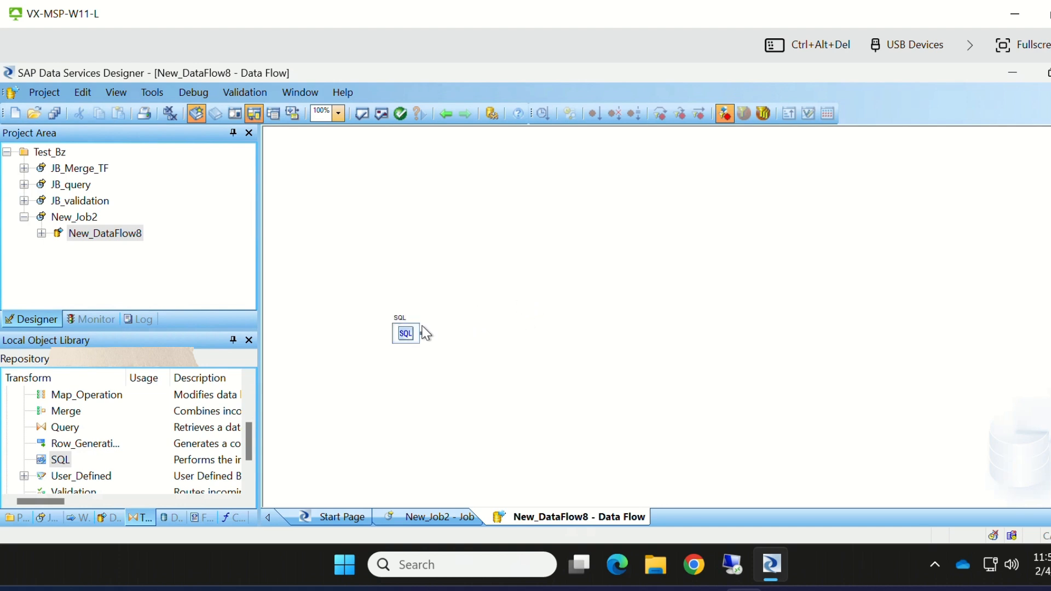
double_click(405, 333)
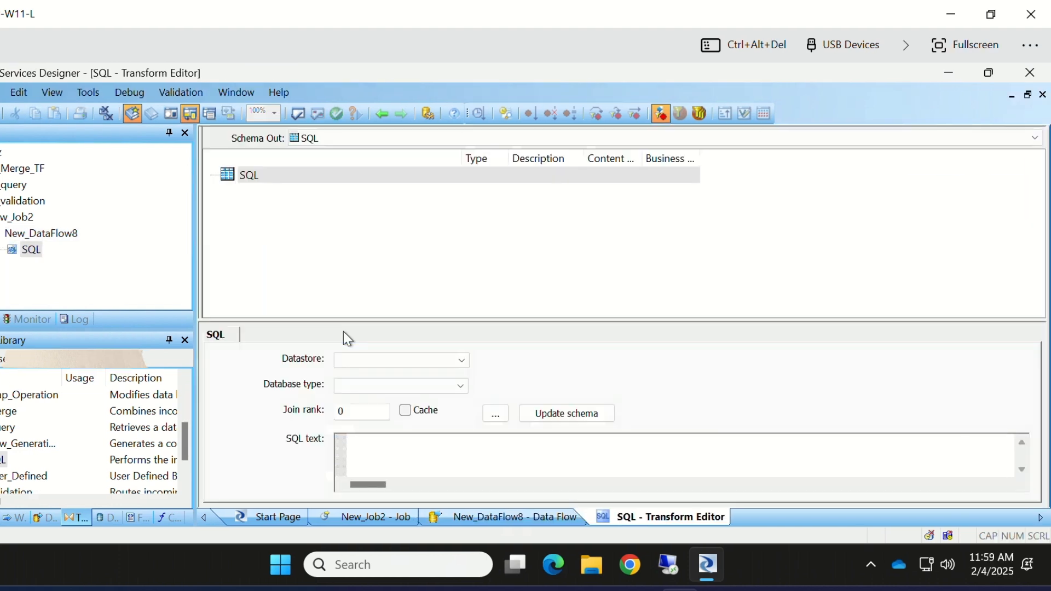
mouse_move(433, 367)
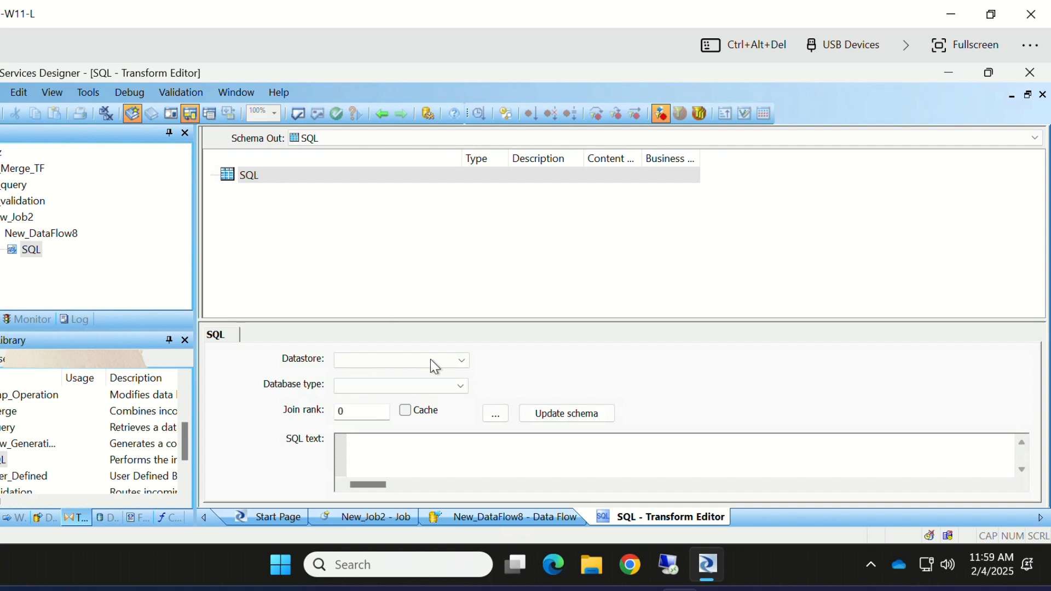
Choose STAGE as the SQL transform's datastore, giving database type Oracle 19c
left_click(460, 360)
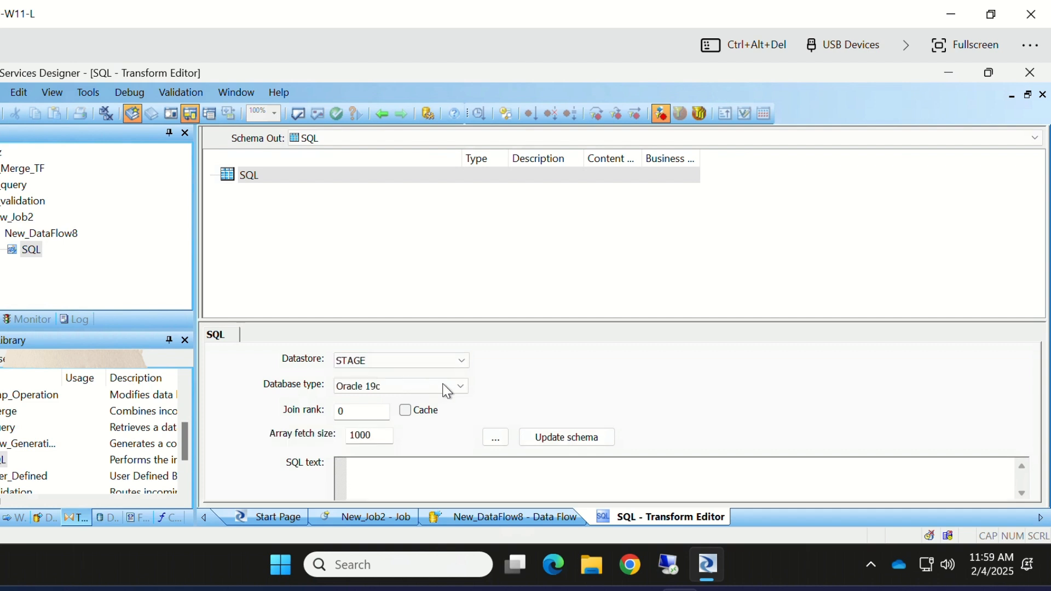
mouse_move(417, 394)
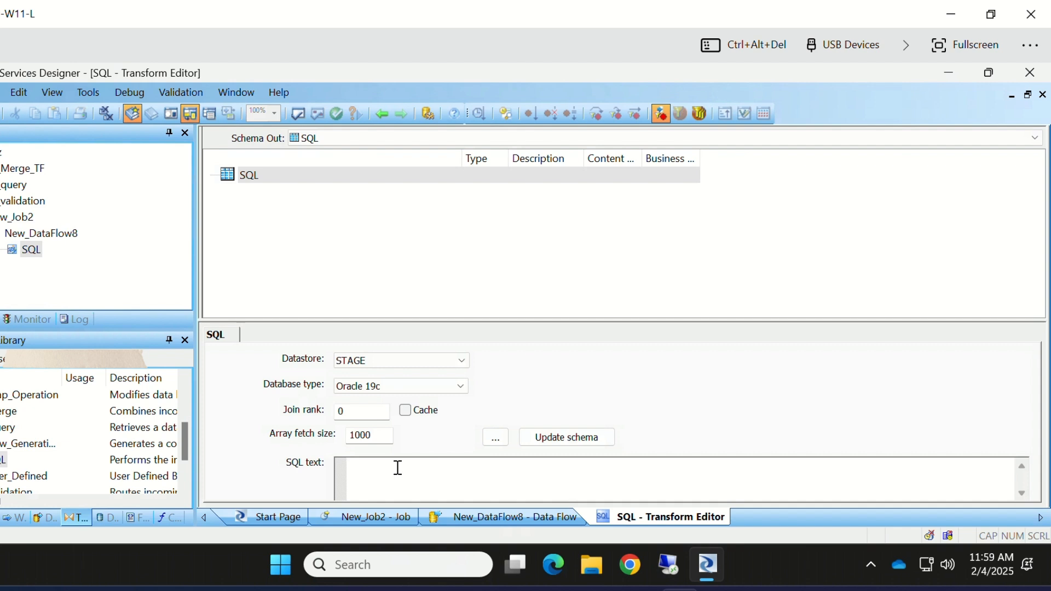
Enter Select * from CEP_MAIN.PRE_EINE where WERKS IN('1174','1704') and update the output schema from it
type("Select *")
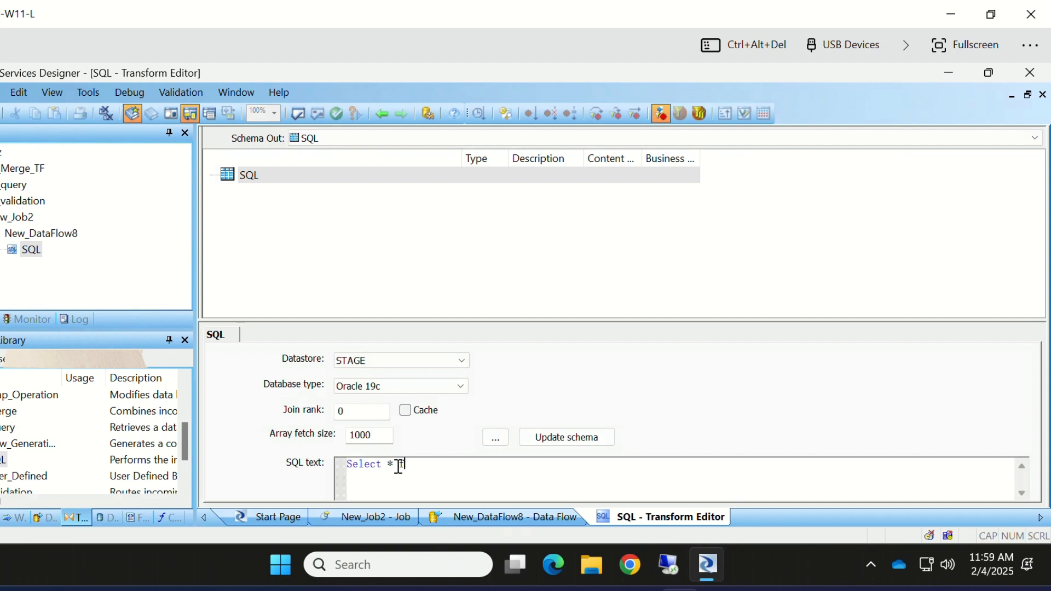
type("from CNV")
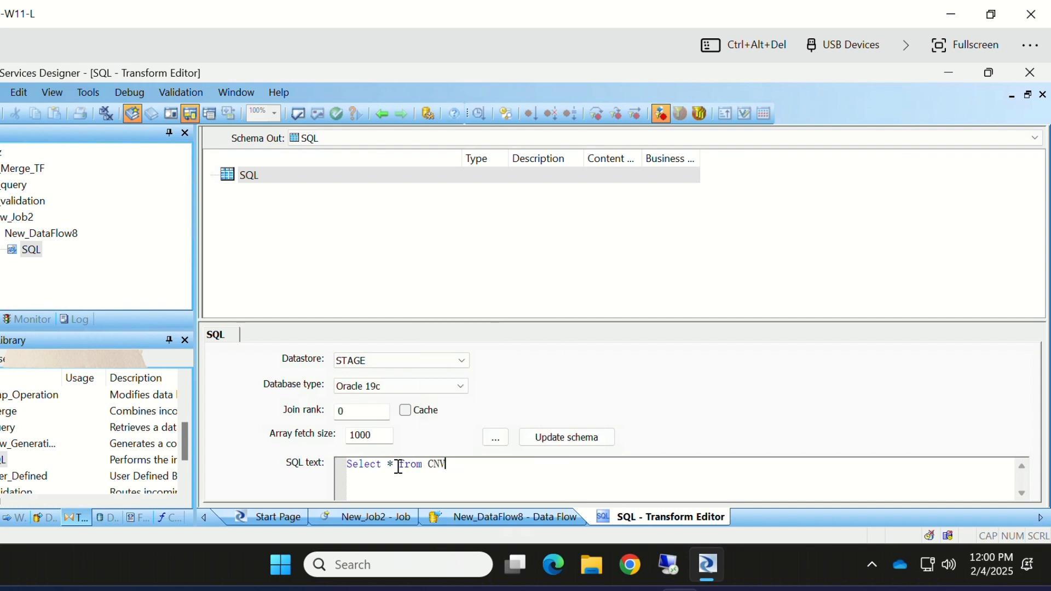
type("_MAIN")
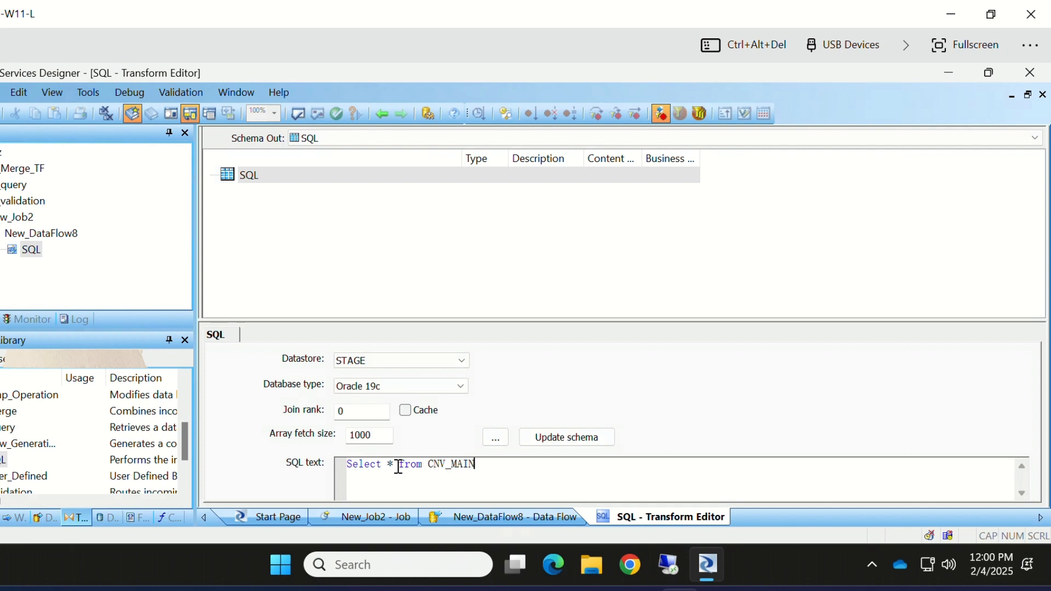
type(".PRE_EINE where WERKS IN('1174','1704")
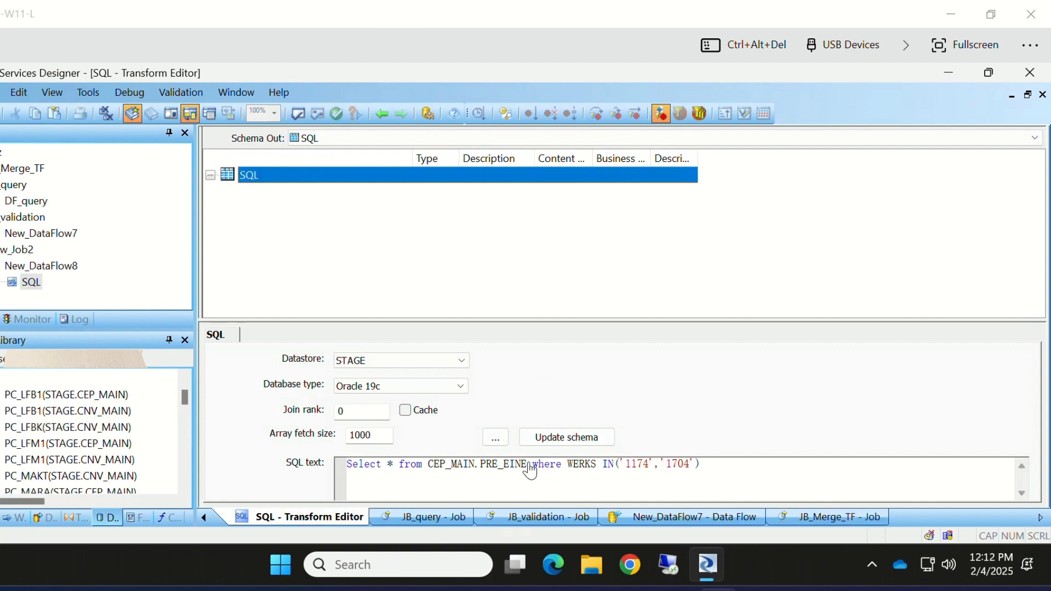
mouse_move(523, 480)
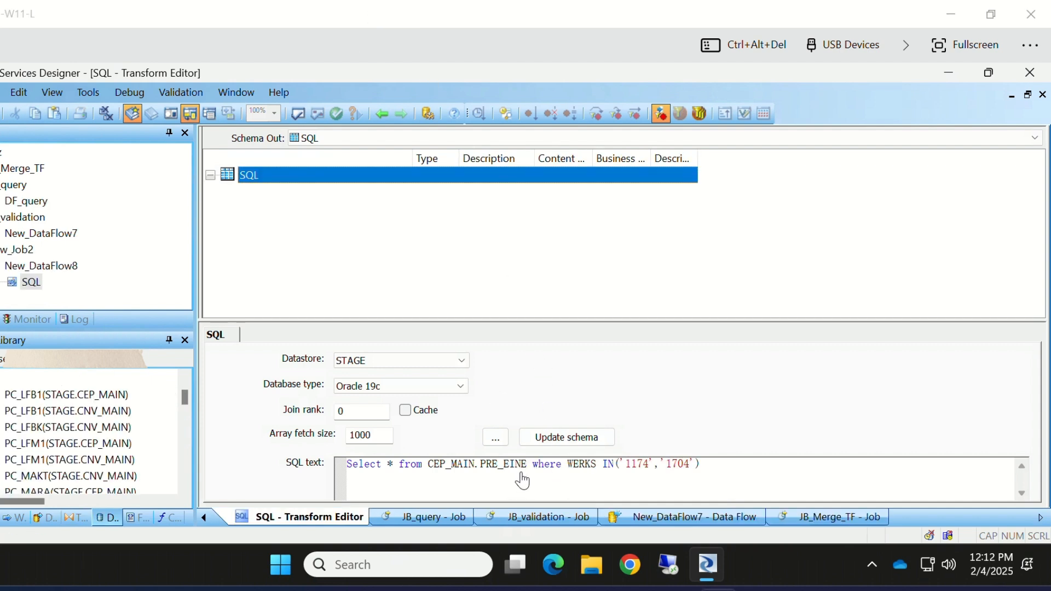
mouse_move(651, 479)
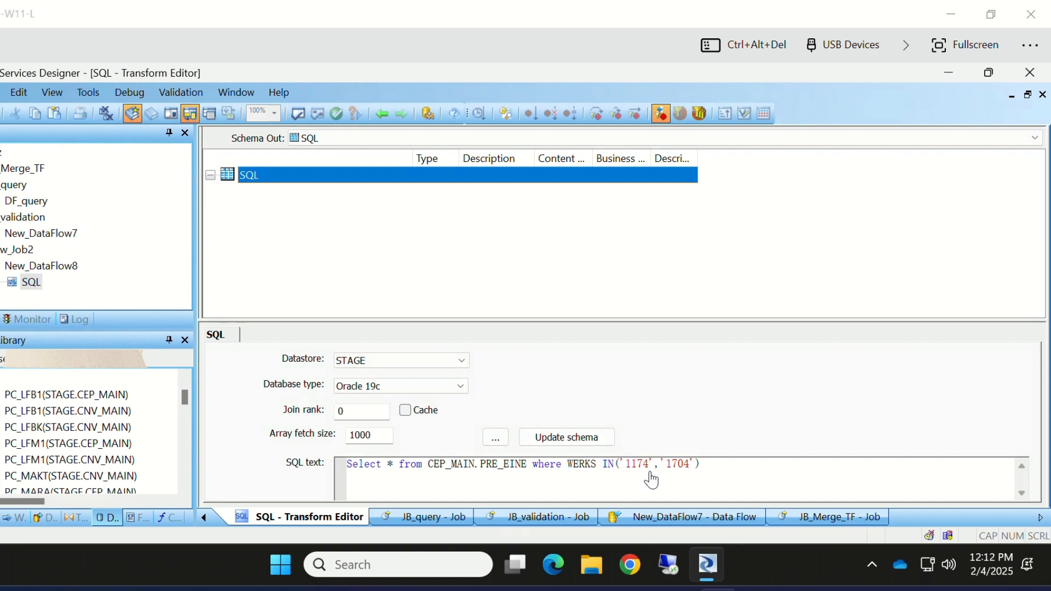
mouse_move(683, 485)
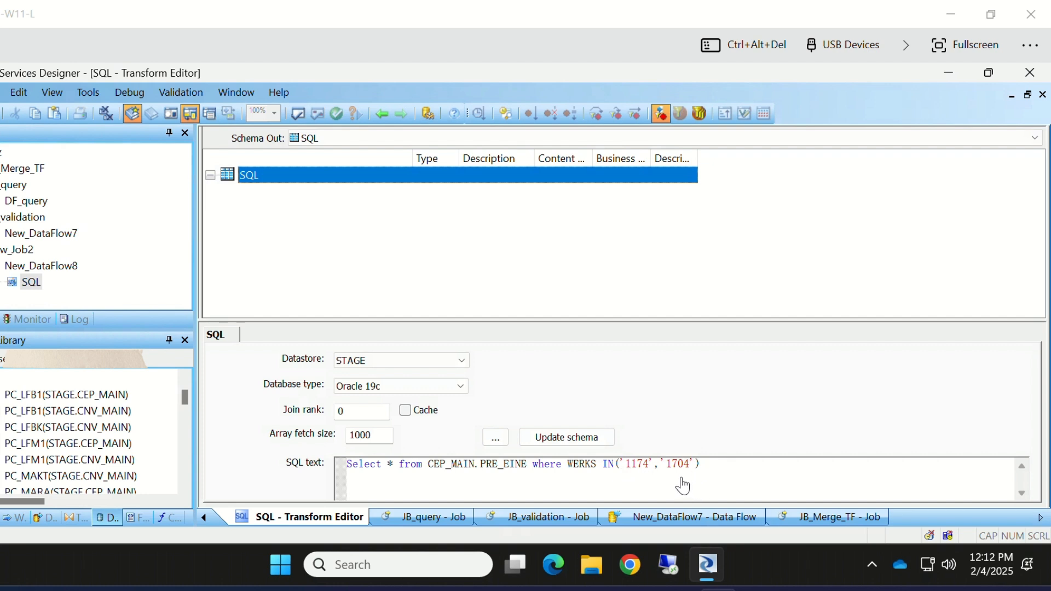
left_click(566, 437)
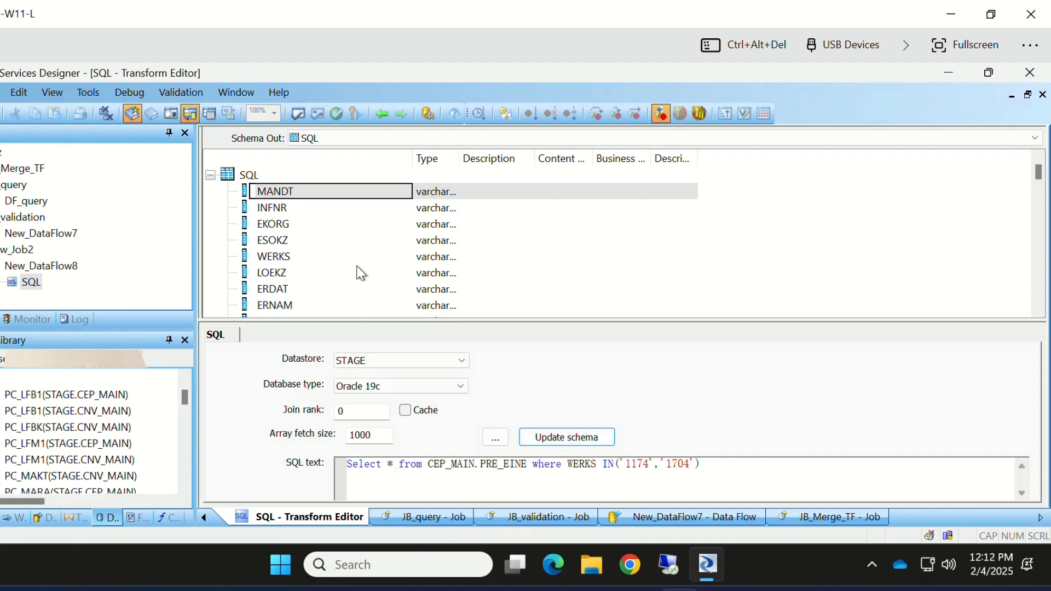
Replace * with the columns MANDT, INFNR, EKORG, ESOKZ, WERKS, LOEKZ, ERDAT, ERNAM in the query
scroll("down", 3)
type("MANDT, INFNR, EKORG, ESOKZ, WERKS, LOEKZ, ERDAT, ERNAM")
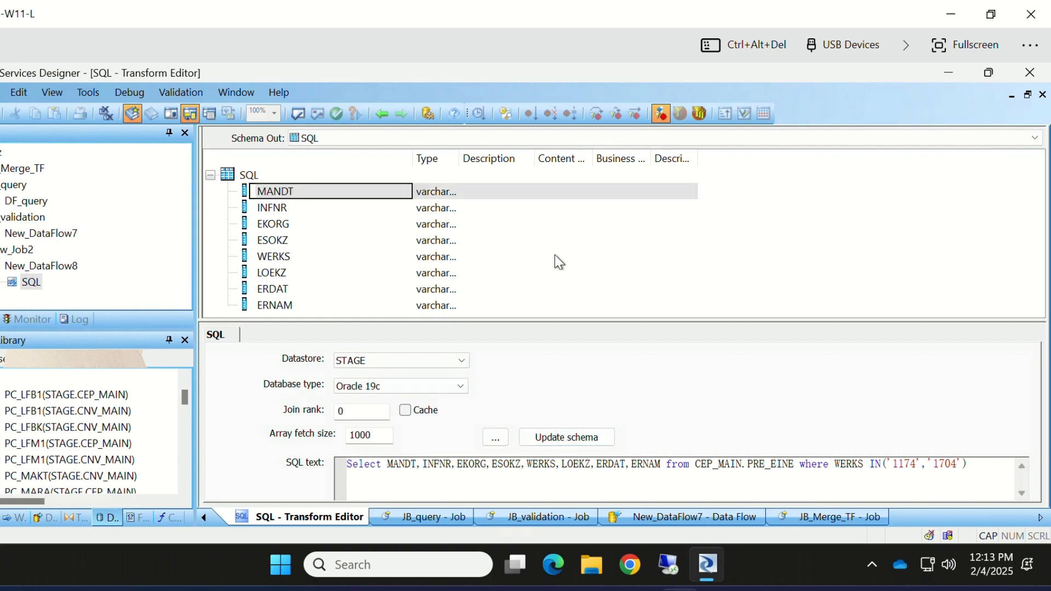
mouse_move(520, 343)
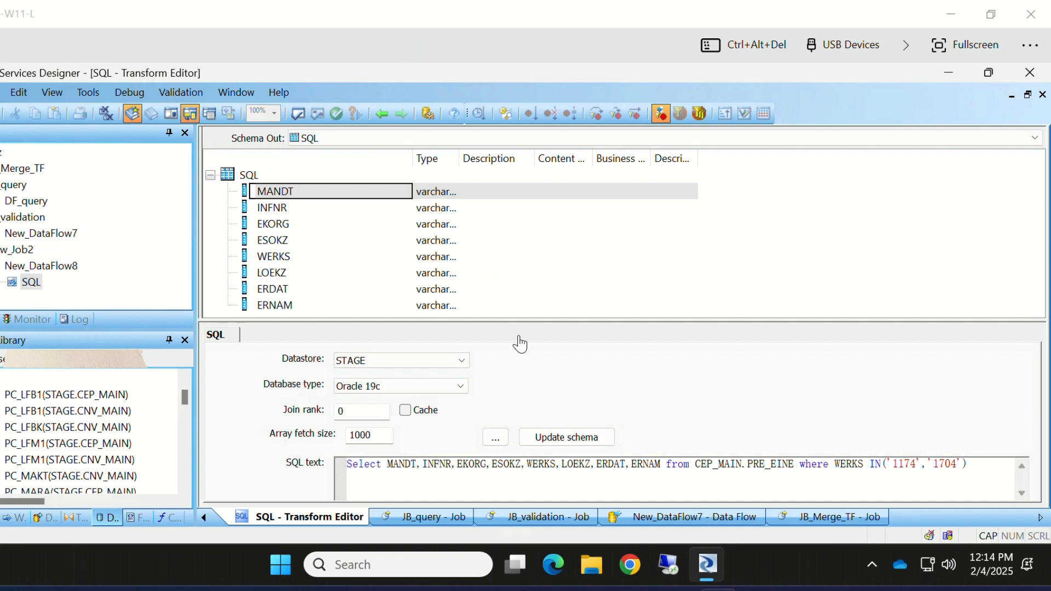
mouse_move(541, 484)
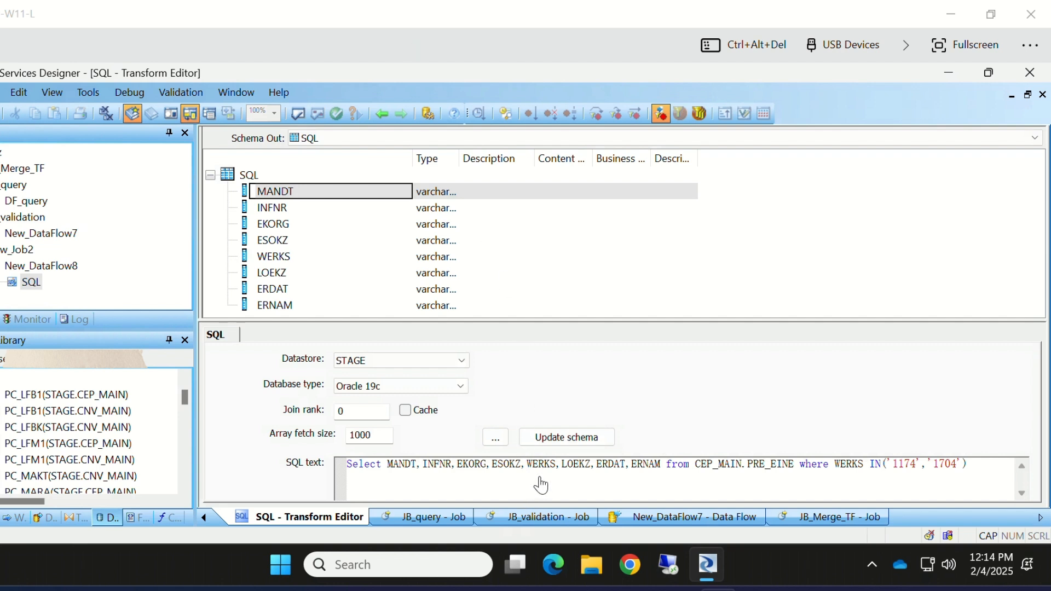
mouse_move(606, 480)
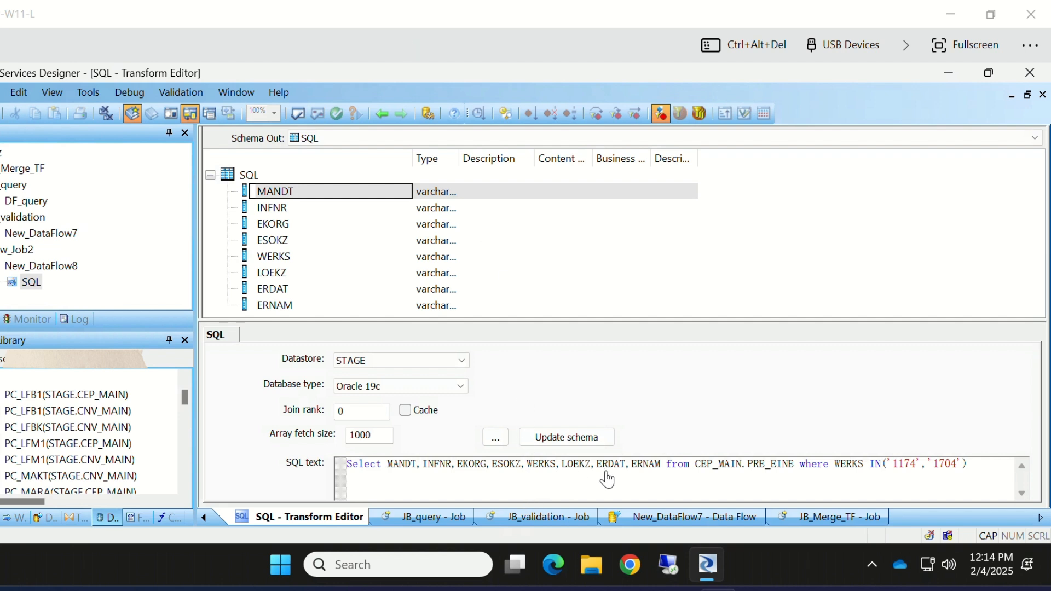
mouse_move(425, 494)
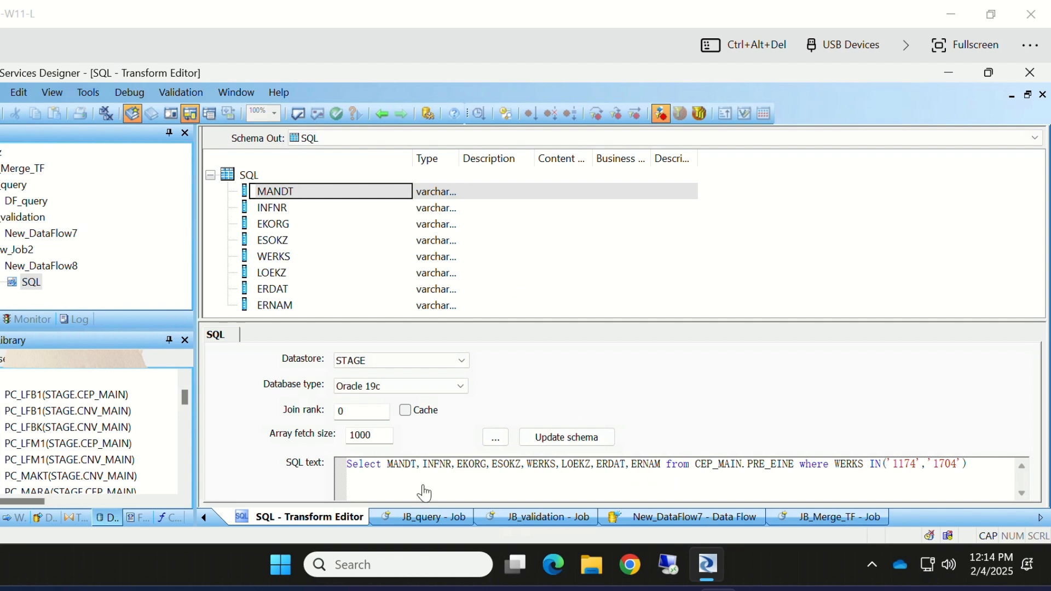
mouse_move(517, 384)
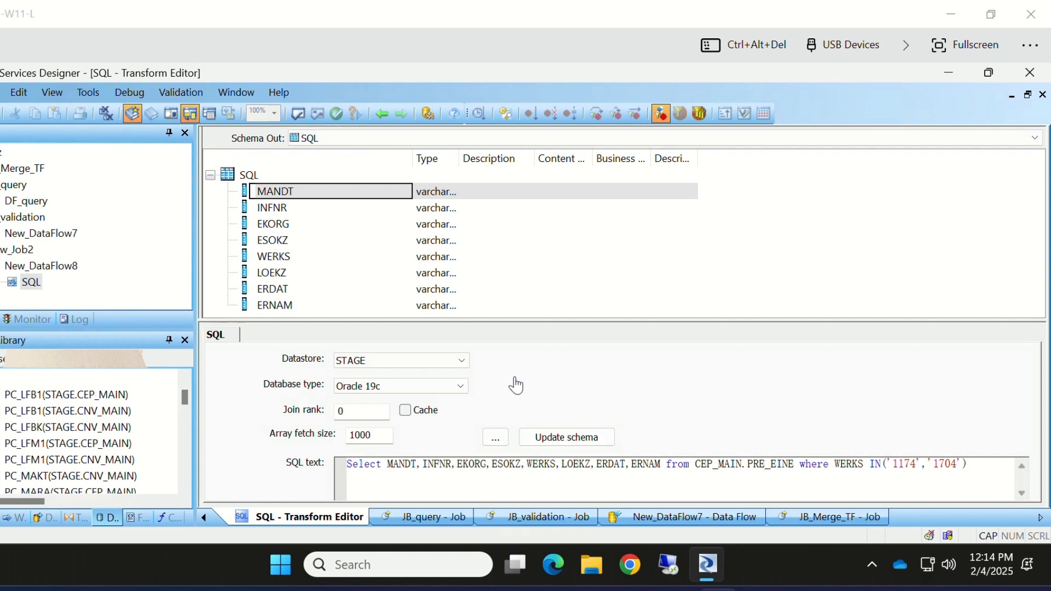
mouse_move(404, 129)
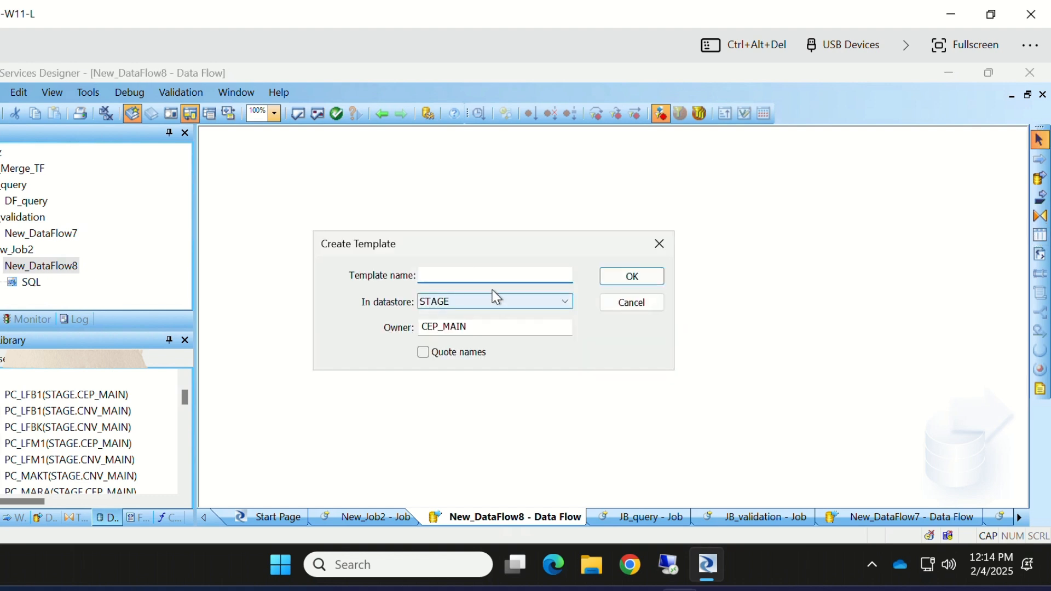
Name the new template table TT_EINE in datastore STAGE under owner CEP_MAIN and confirm it
left_click(495, 275)
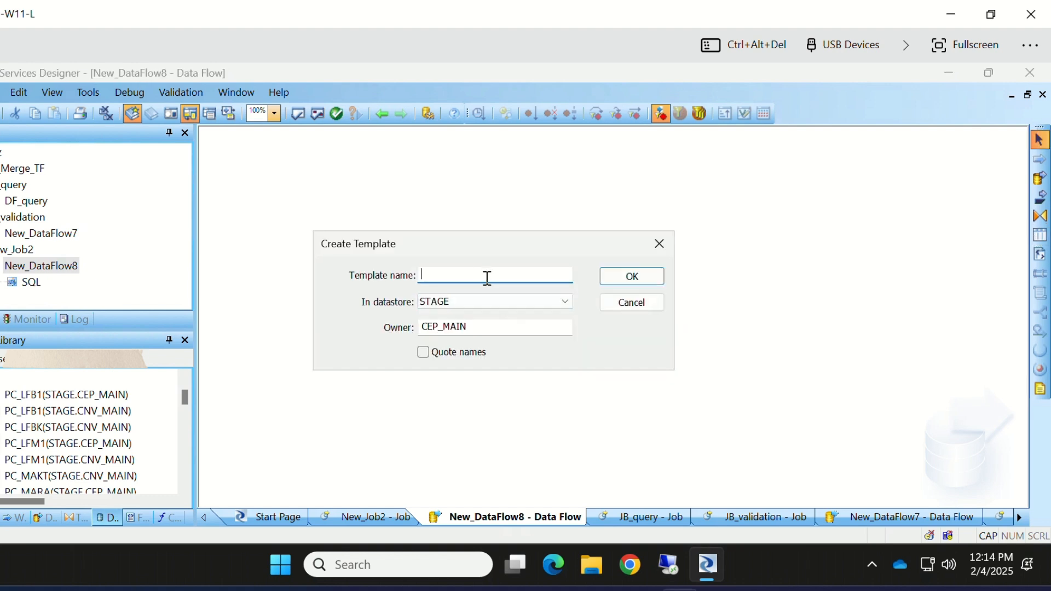
type("tt")
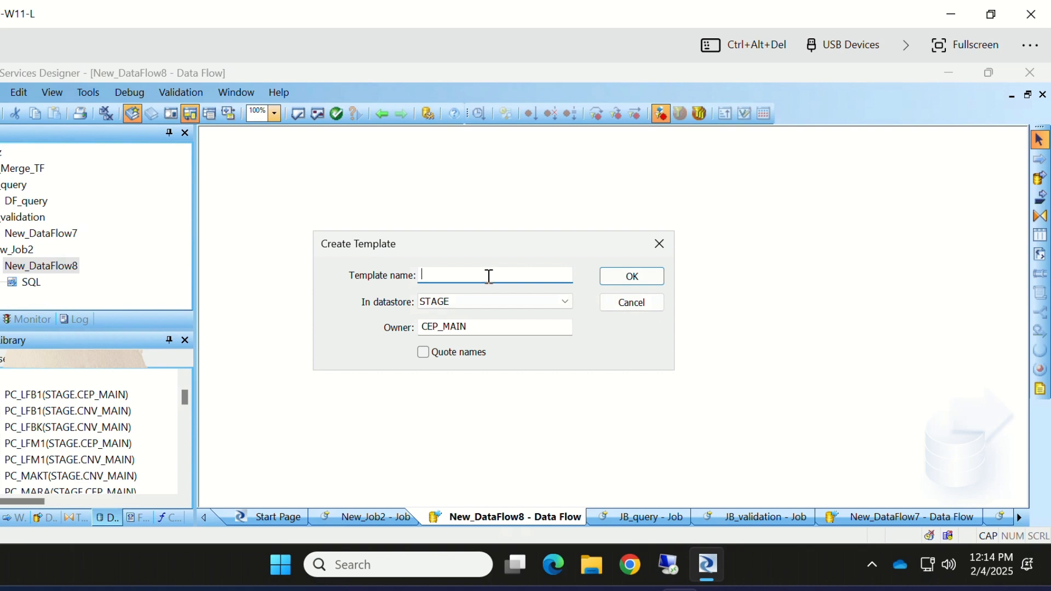
type("TT_")
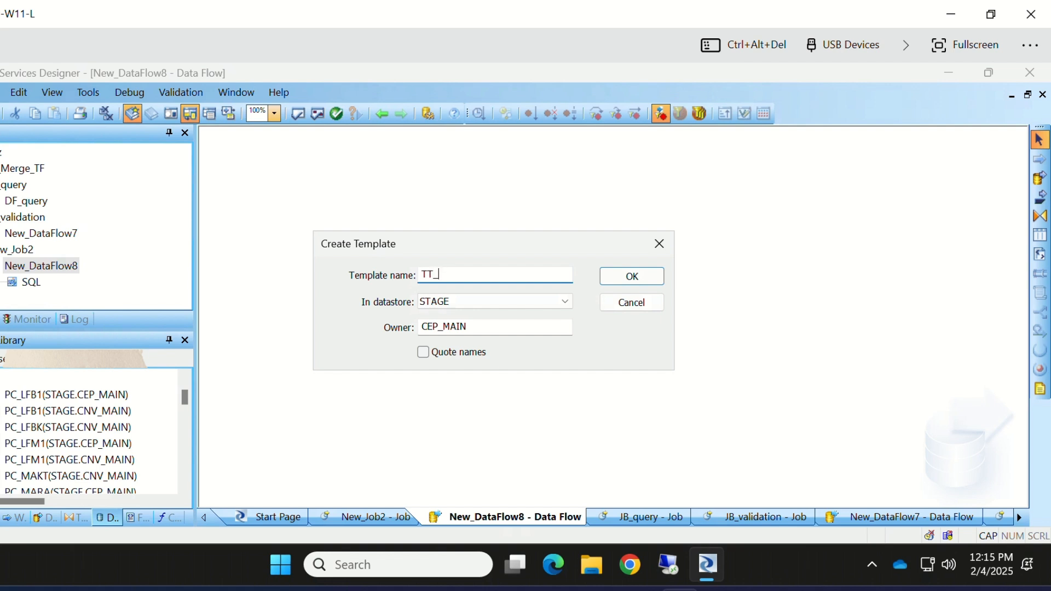
type("EINE")
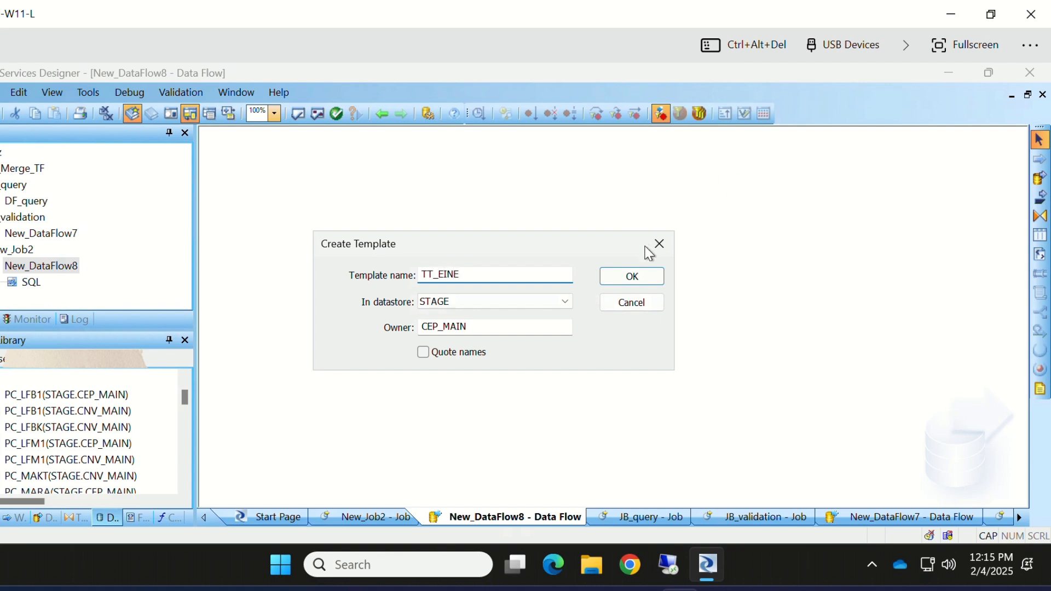
left_click(631, 276)
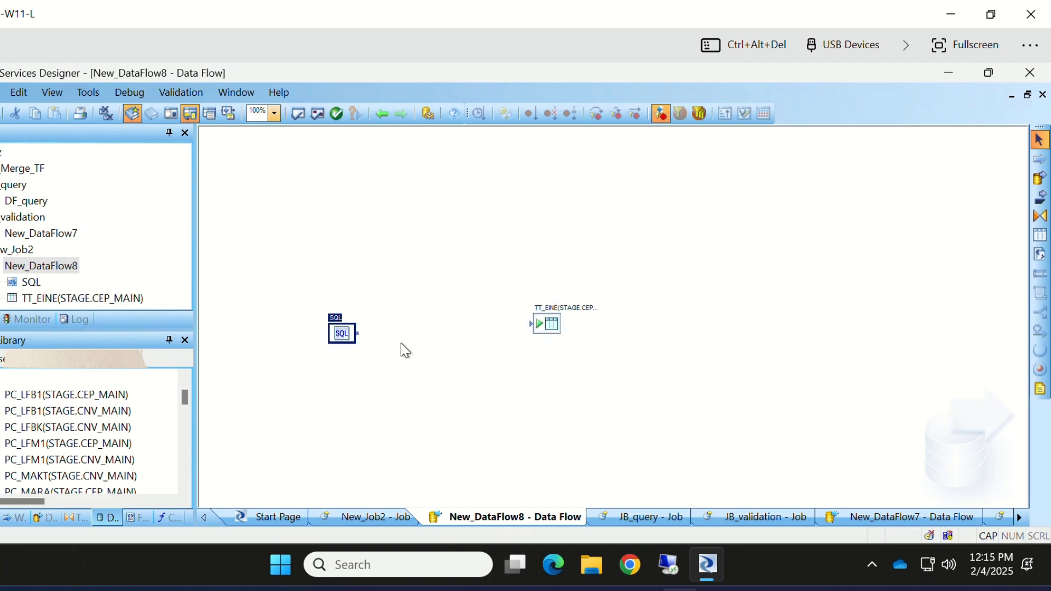
mouse_move(368, 343)
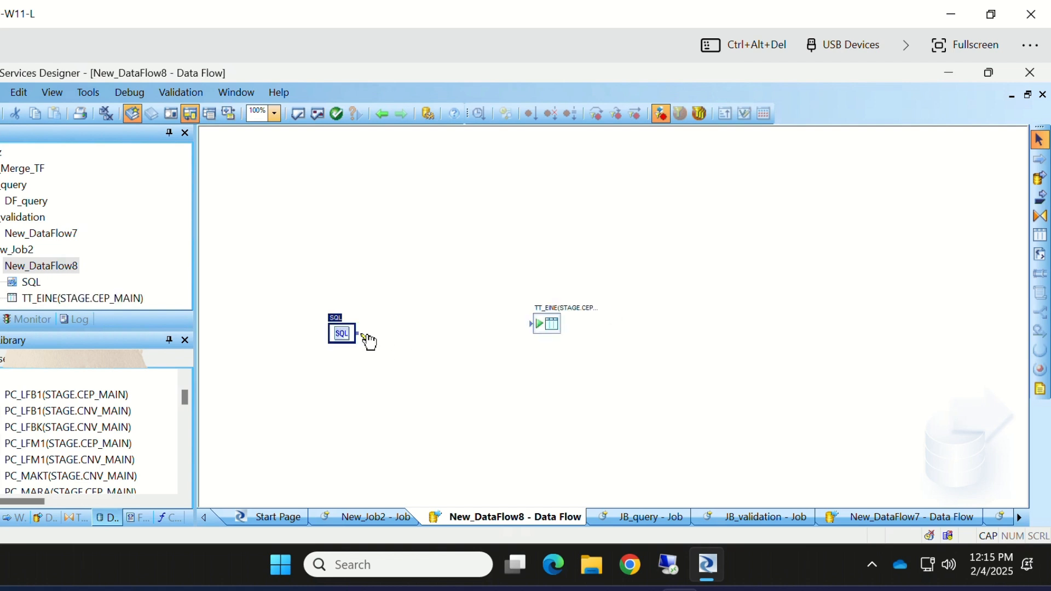
Link the SQL transform's output to TT_EINE and bring its query settings back up
left_click_drag(359, 333, 519, 332)
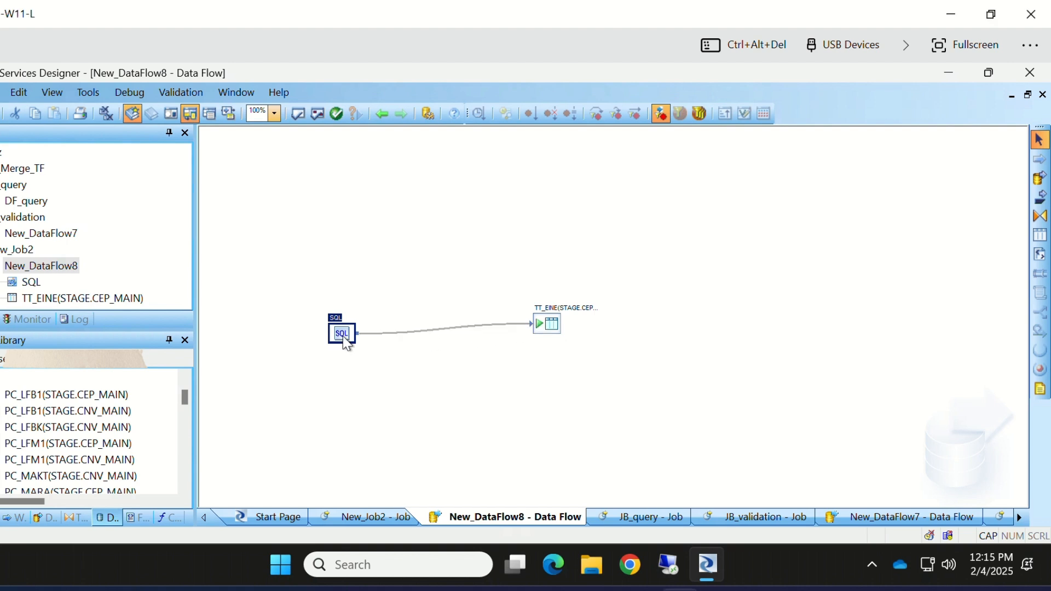
double_click(342, 334)
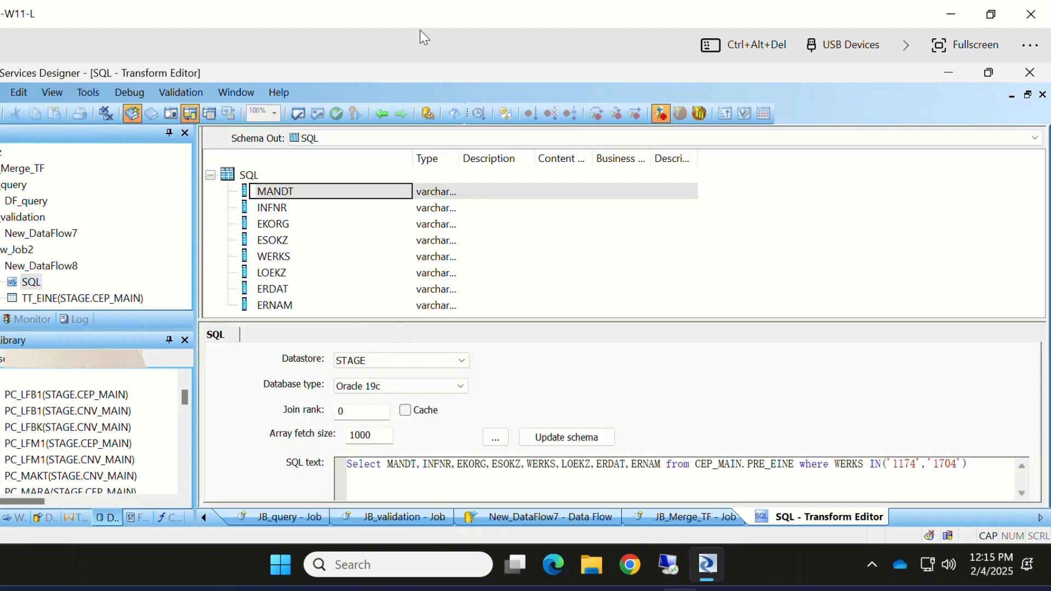